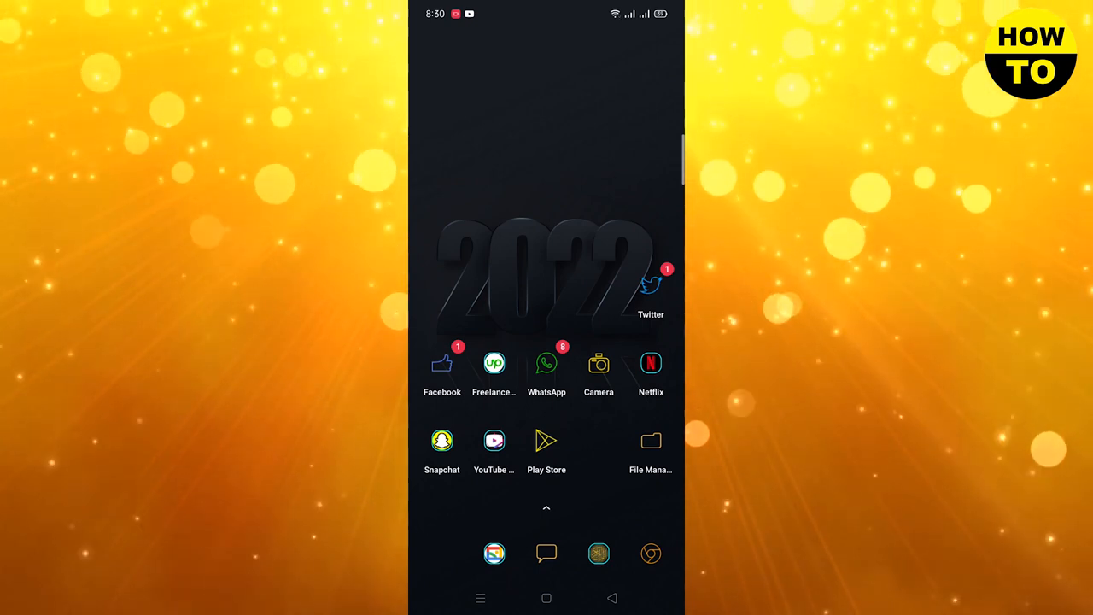
- Launch the Google Play Store app from the home screen
left_click(547, 441)
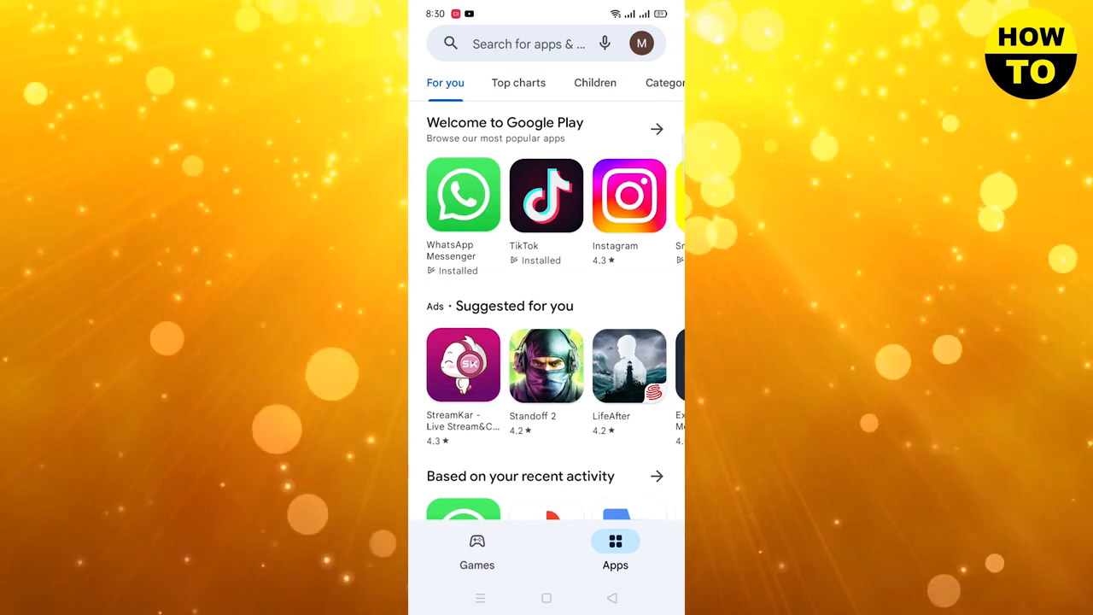
- Reach Play Store Settings via the profile avatar and expand the General group
left_click(643, 43)
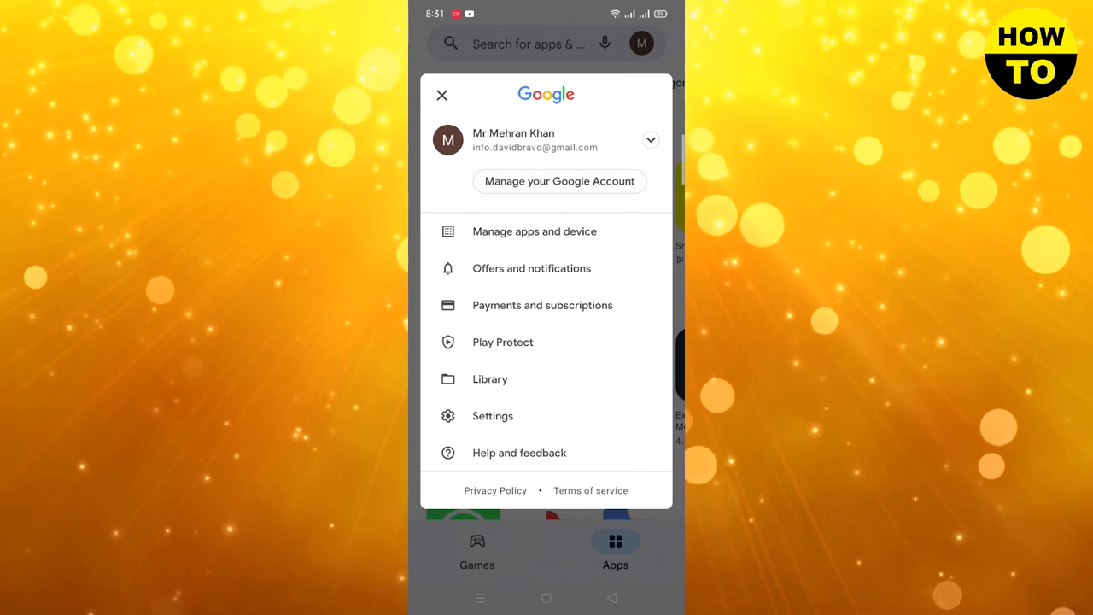
left_click(492, 416)
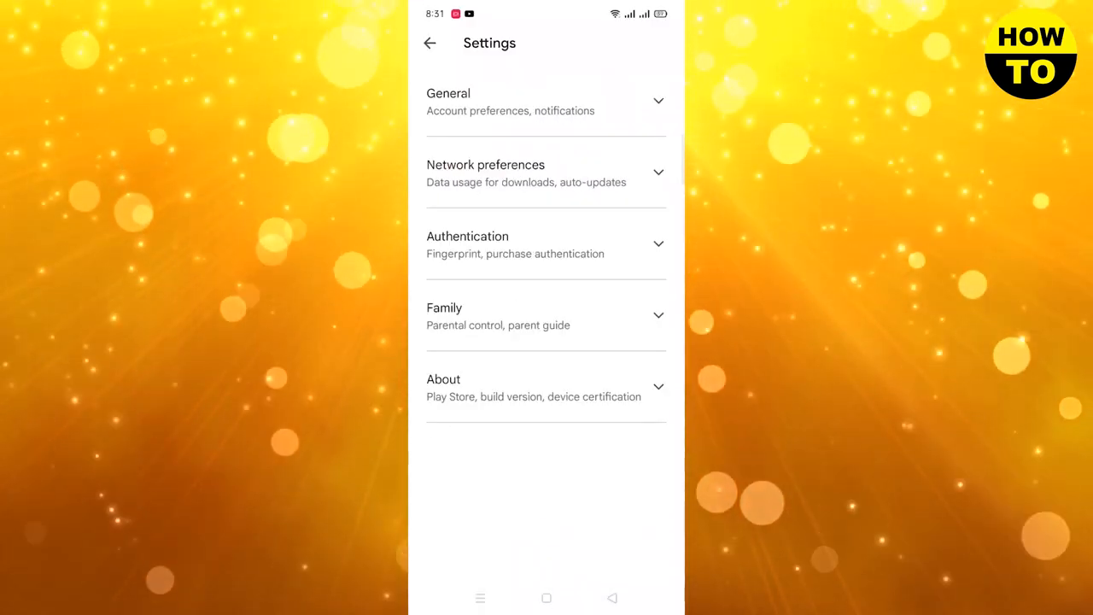
left_click(547, 101)
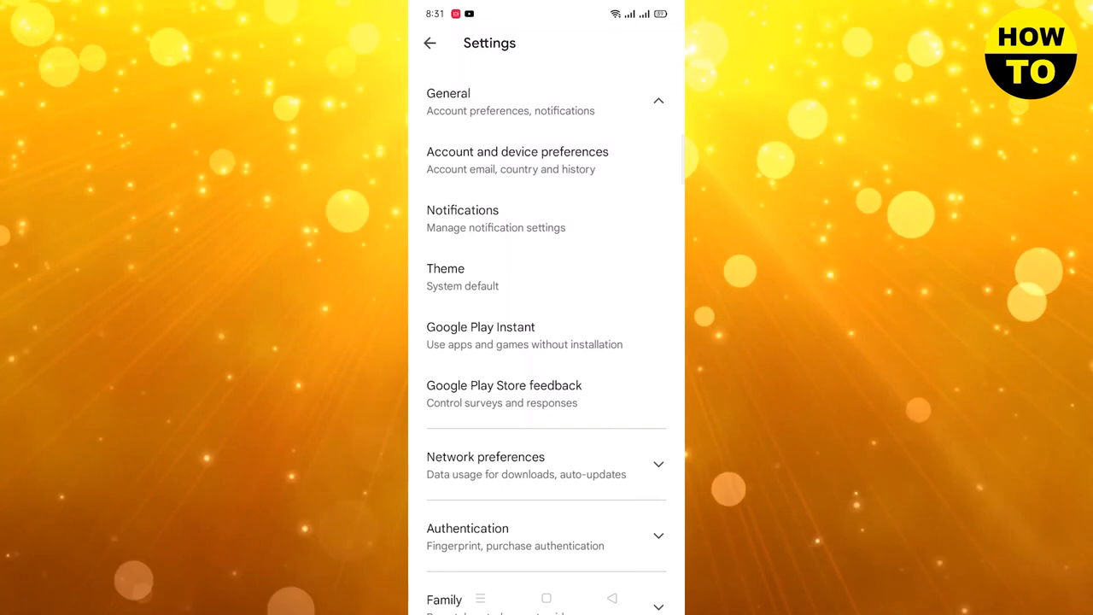
- In Account and device preferences, choose 'Switch to the Pakistan Play Store' to raise the country-change confirmation
left_click(516, 161)
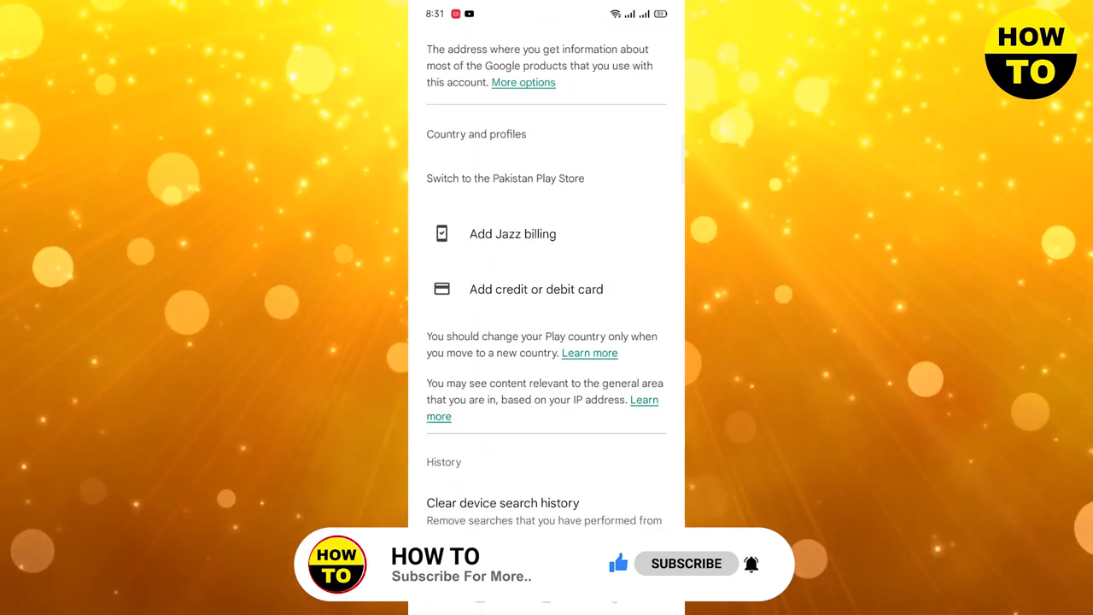
scroll("down", 3)
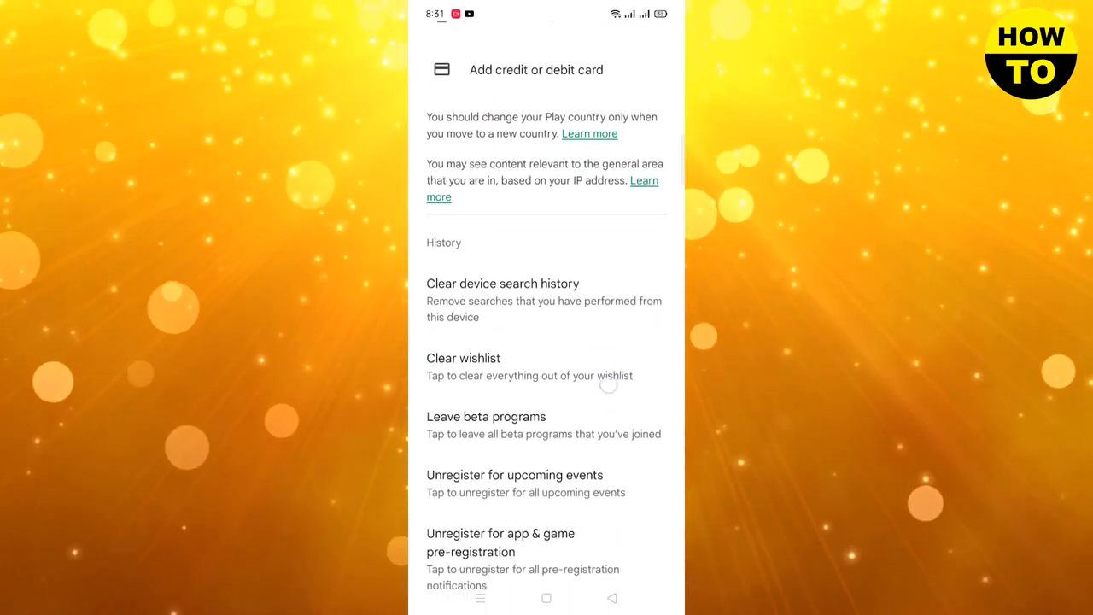
scroll("down", 3)
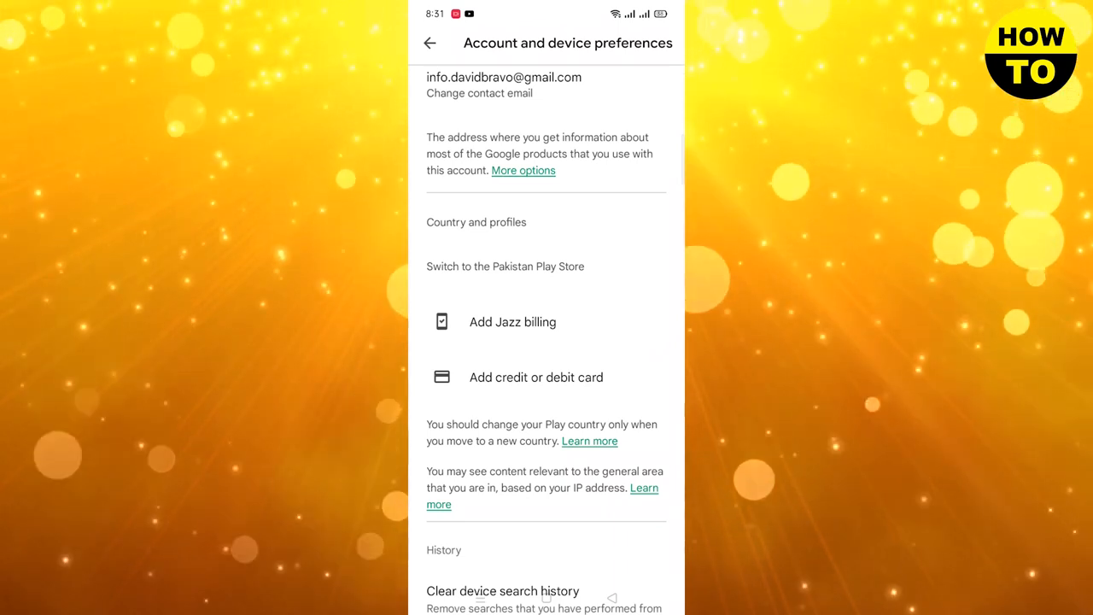
left_click(506, 266)
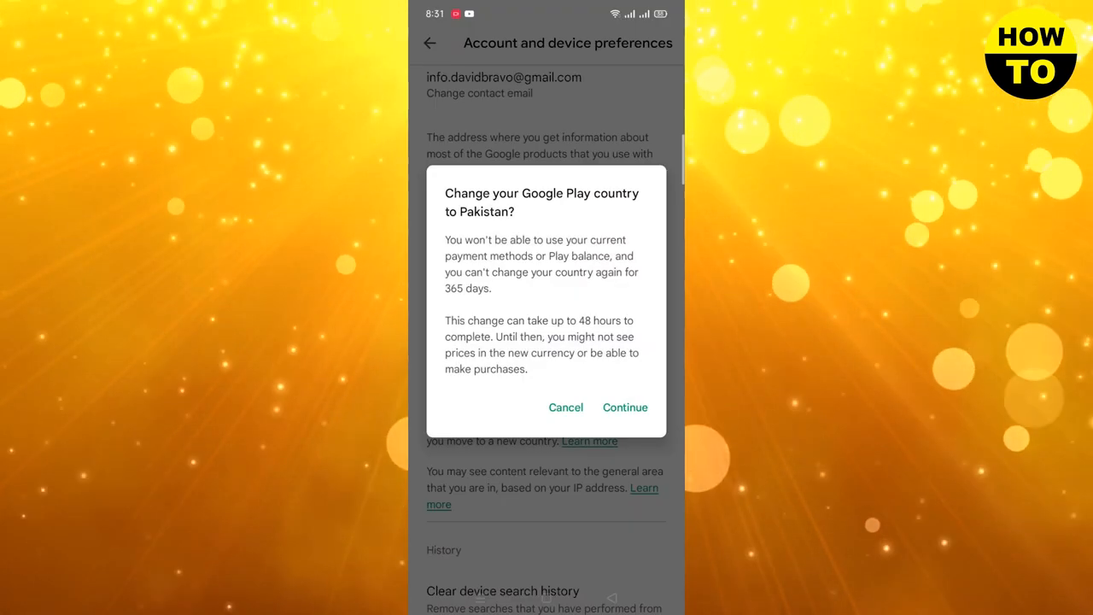